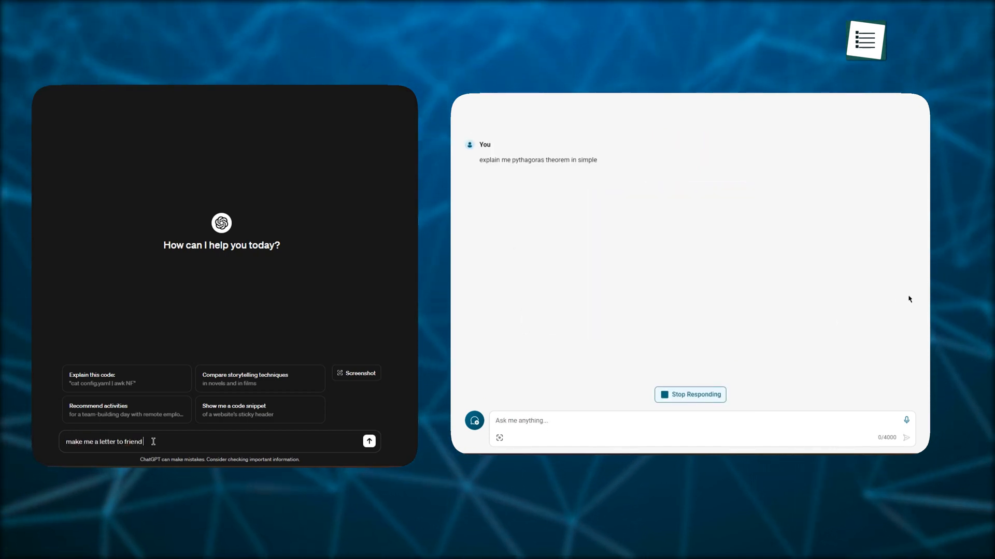
Step: Begin the friend-invitation letter prompt in the ChatGPT message box
text(who i am going to inv)
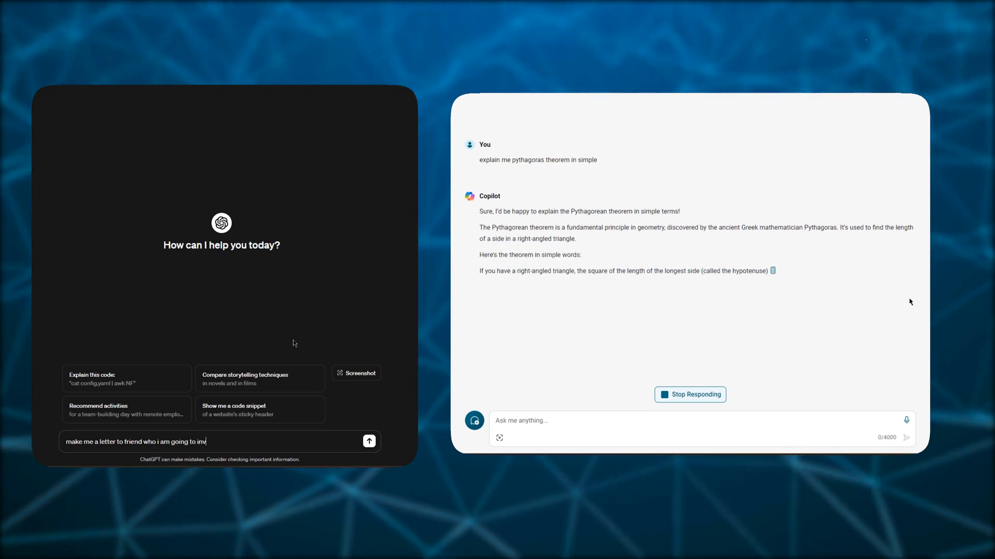
click(368, 442)
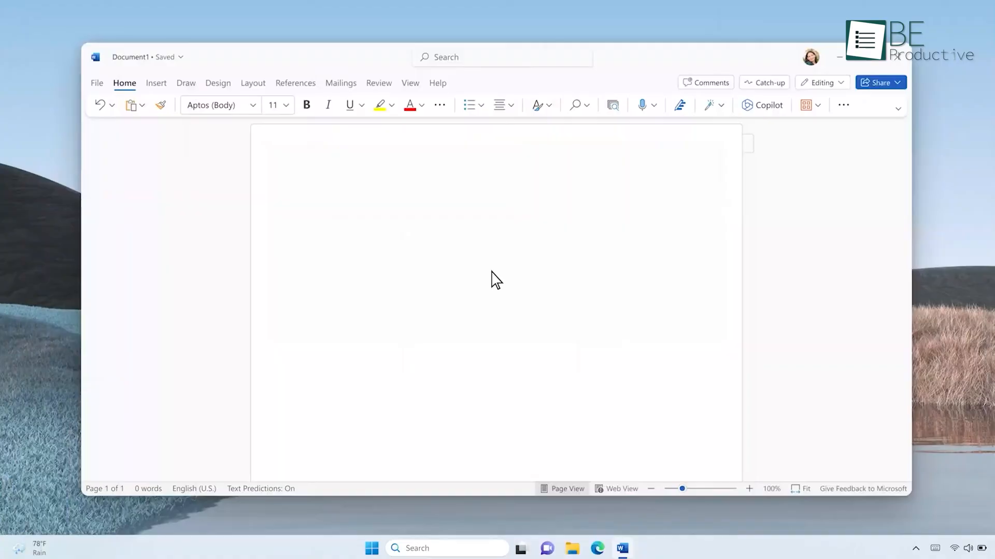
Step: Ask Word Copilot to draft a VanArsdel proposal from yesterday's OneNote notes and the Product Roadmap file
click(761, 105)
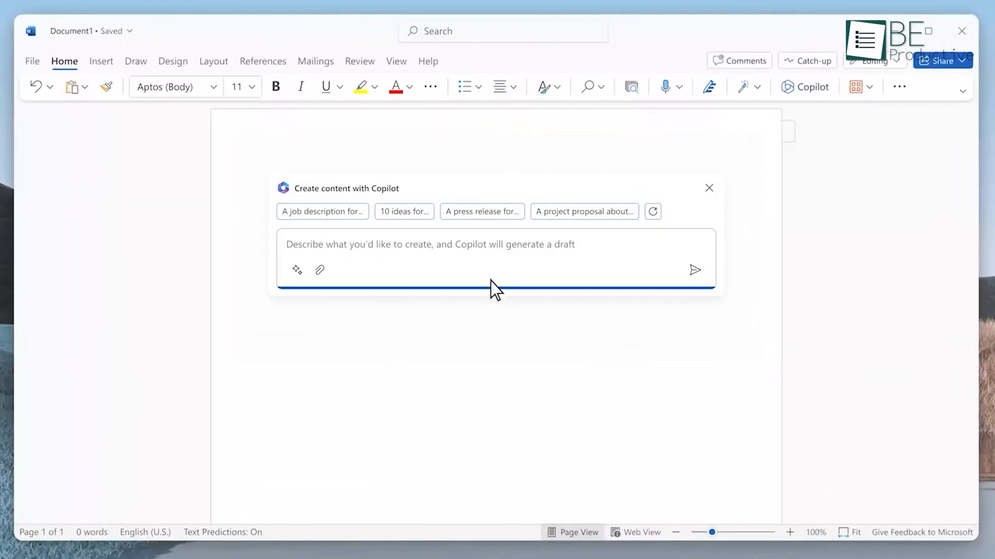
text(Draft a proposal for VanArsdel based on yesterday's notes in OneNote)
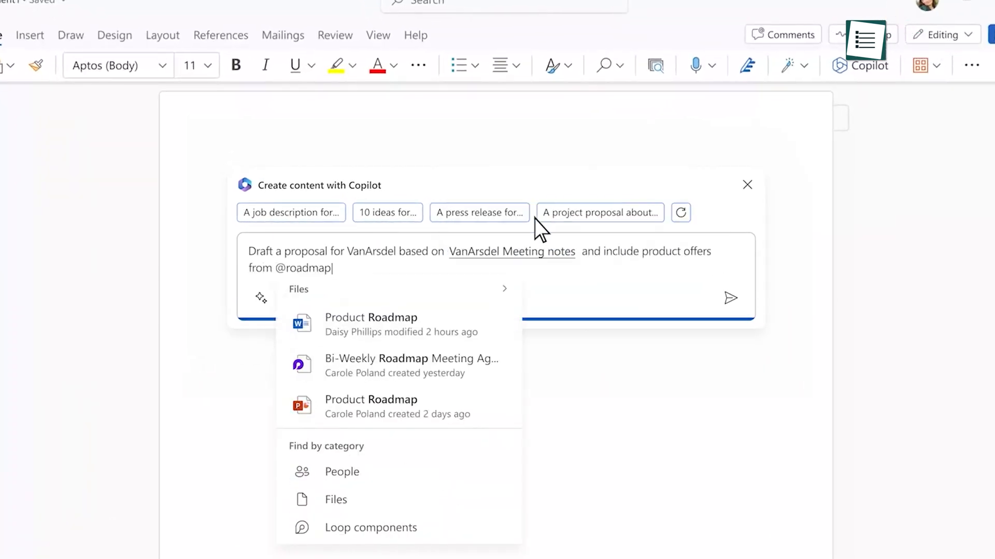
click(371, 323)
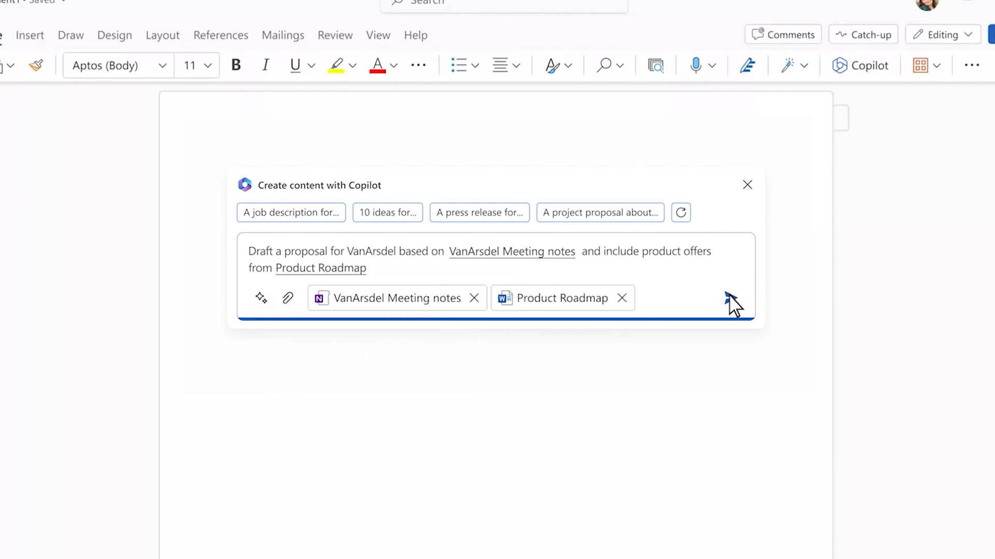
click(729, 298)
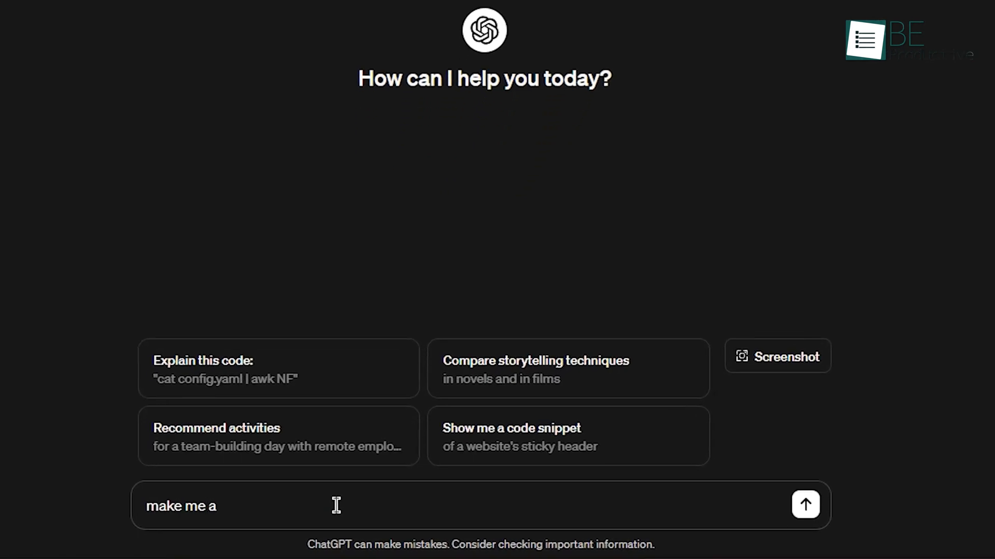
Step: Send ChatGPT 'make me a letter to friend who i am going to invite in my wedding'
text(letter to fri)
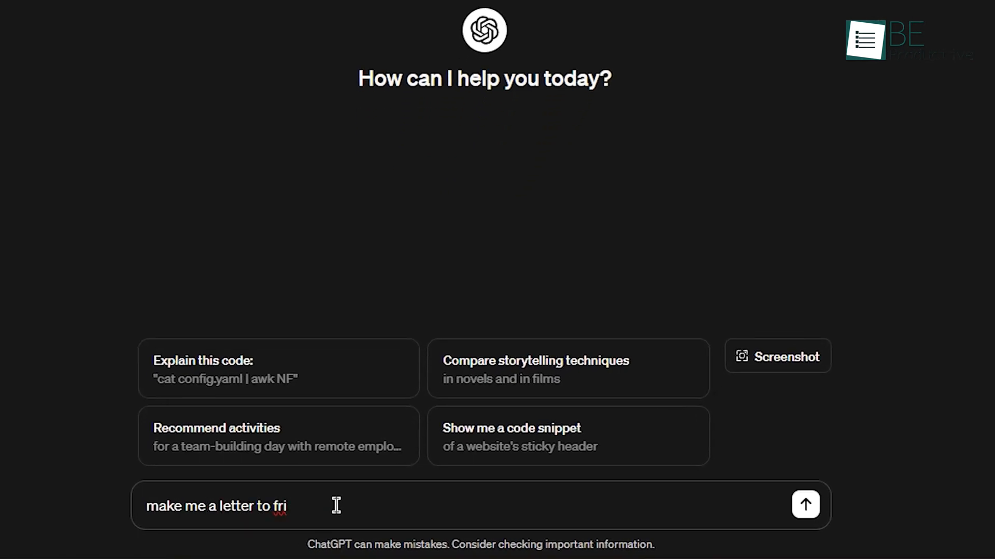
text(end)
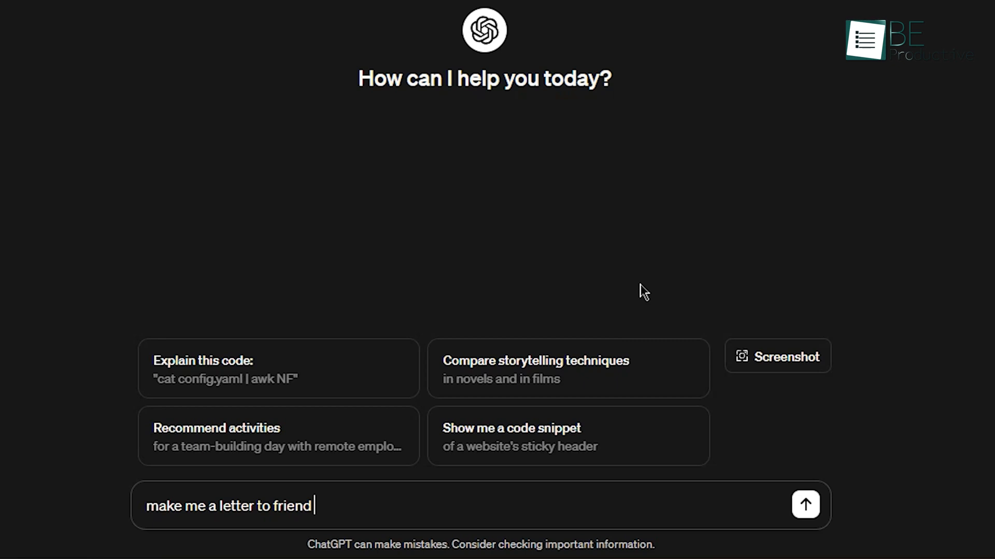
text(who i am going to invi)
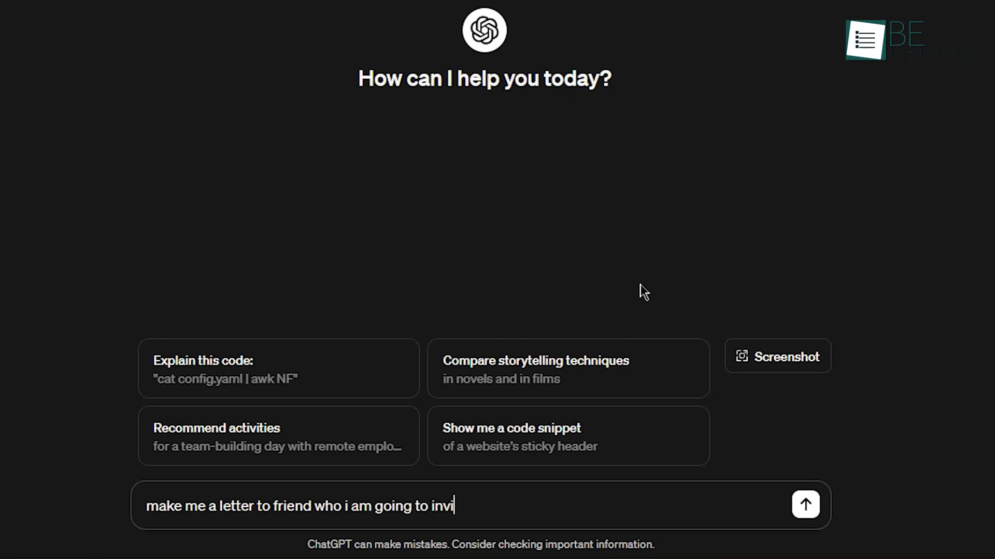
text(te in my wedding)
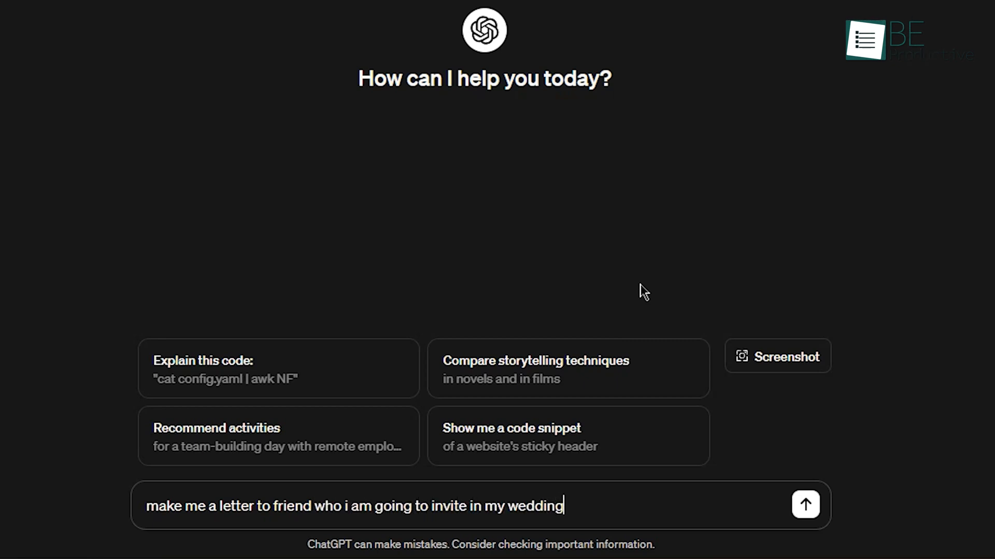
click(805, 505)
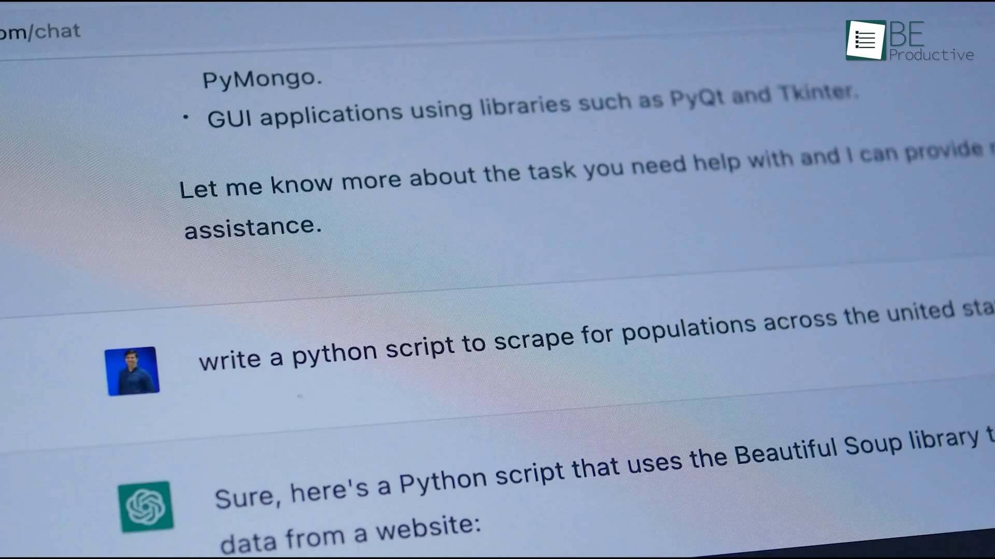
scroll(down, 3)
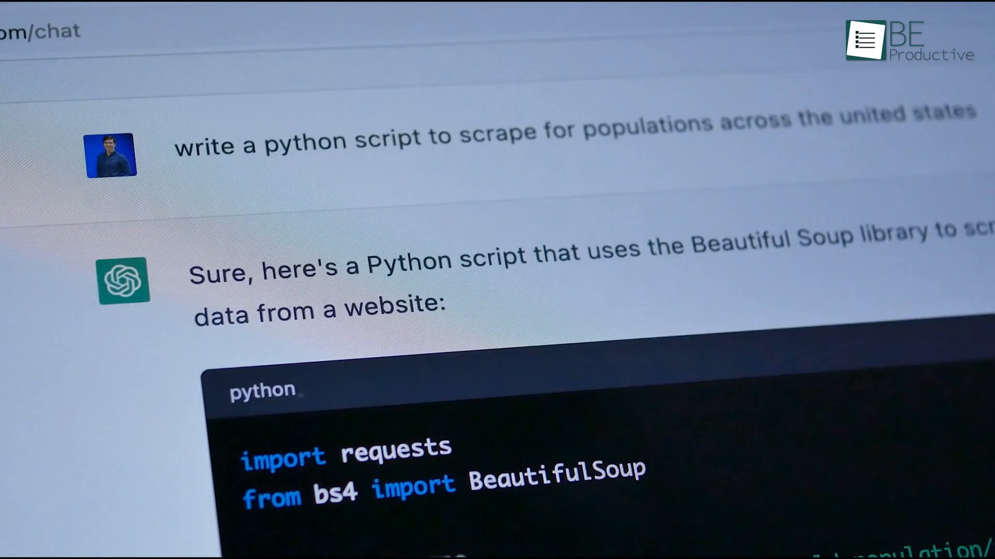
scroll(down, 3)
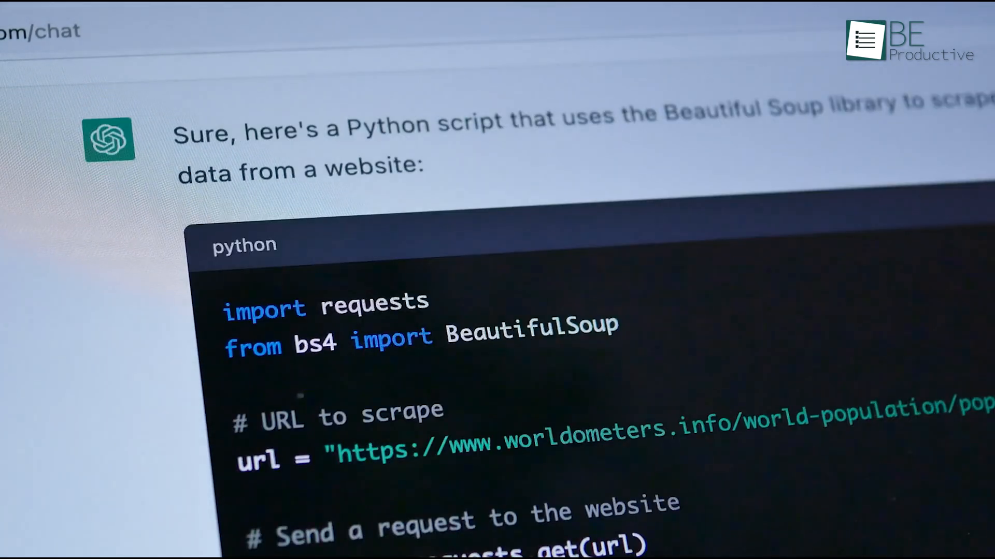
scroll(down, 3)
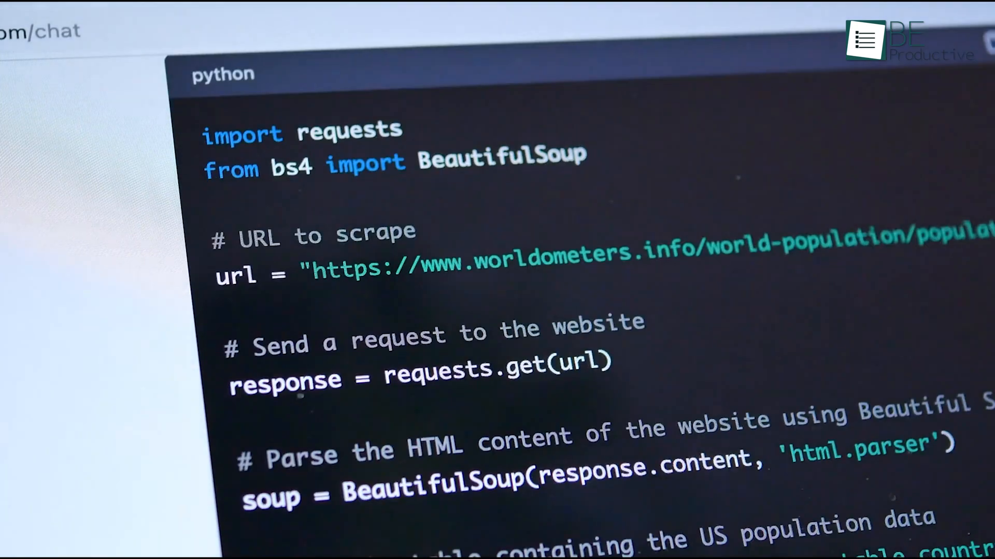
scroll(down, 3)
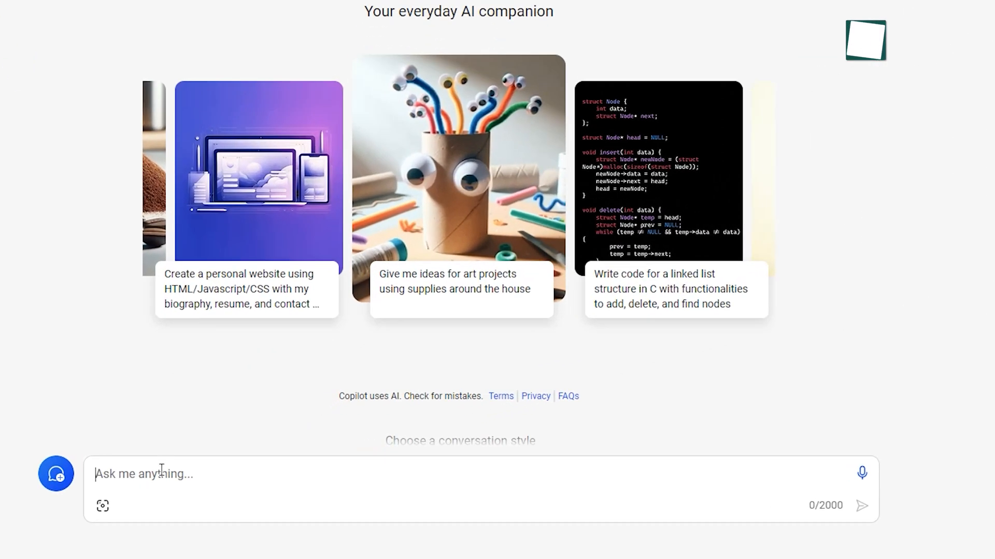
Step: Ask Copilot to make a portfolio website in HTML, CSS and JavaScript and review the answer
text(make me a portfolio website in html css and javascript)
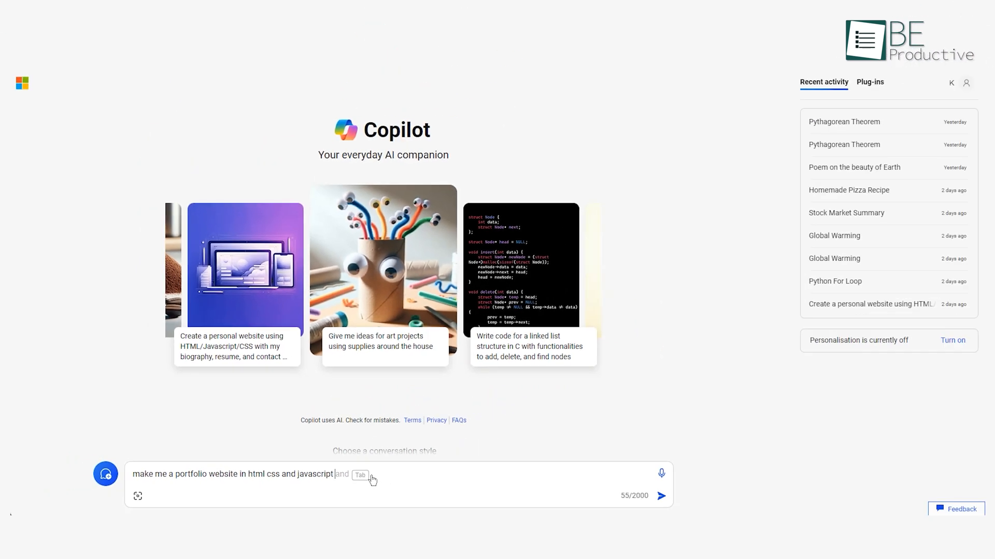
click(661, 496)
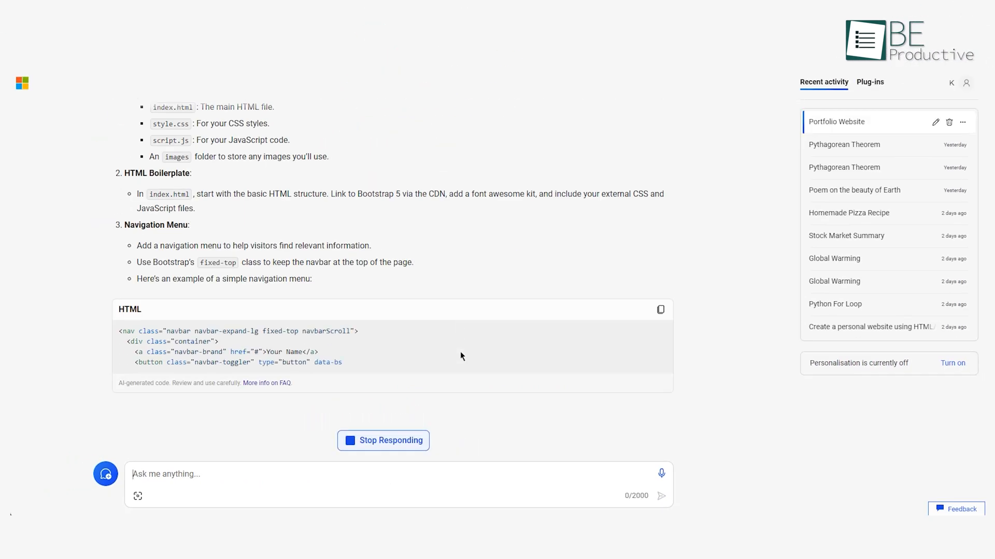
scroll(down, 3)
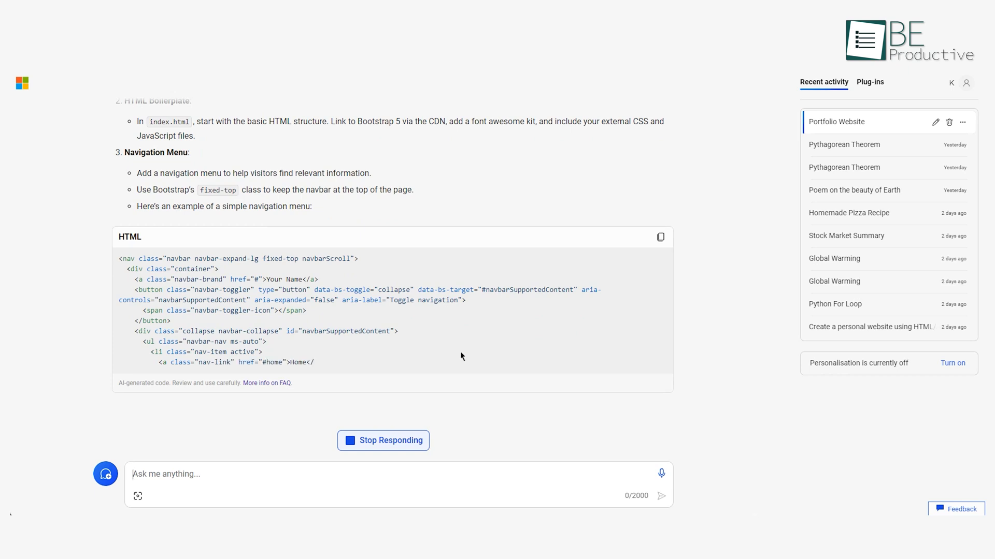
scroll(down, 3)
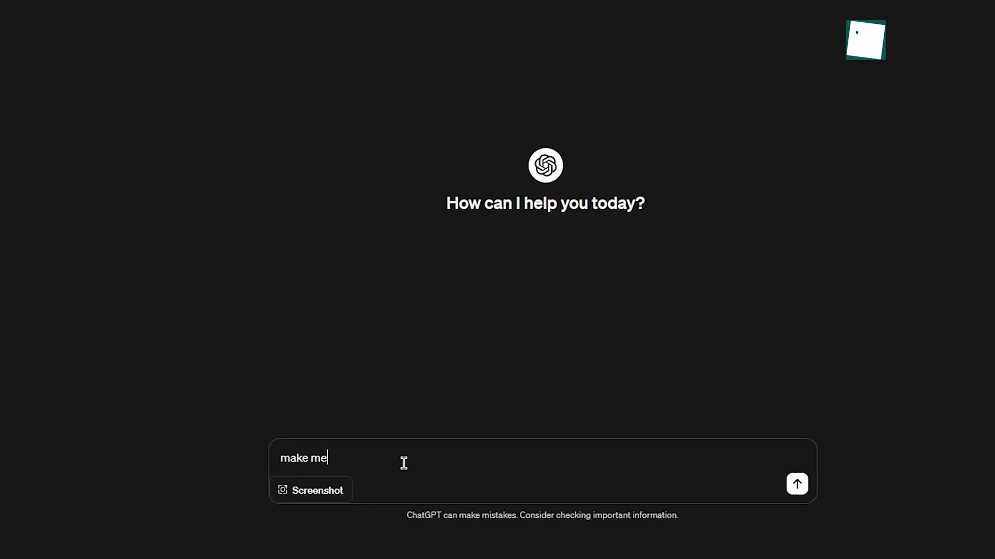
Step: Ask ChatGPT for a portfolio website in HTML, CSS and JavaScript and view the index.html code
text(a portfolio website in html)
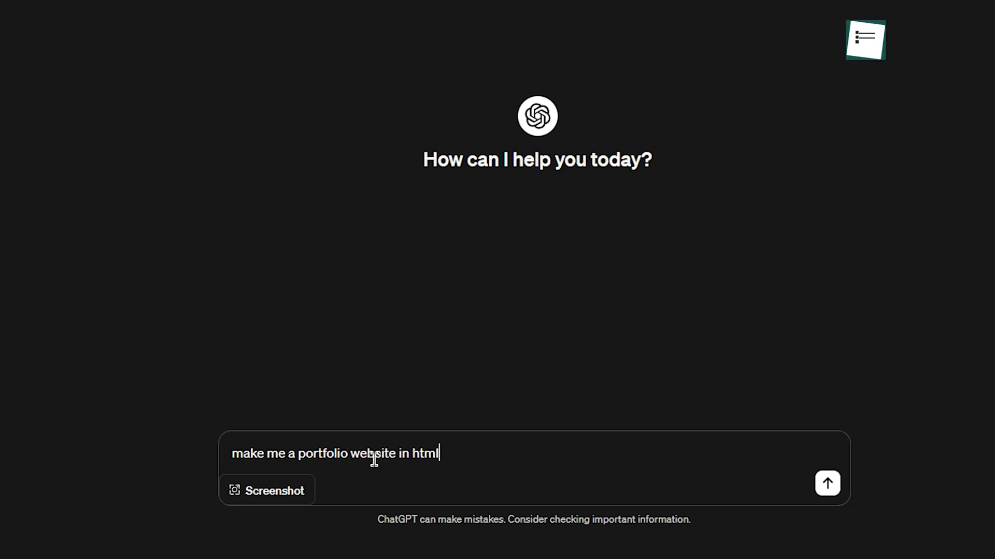
text(,css,javascript)
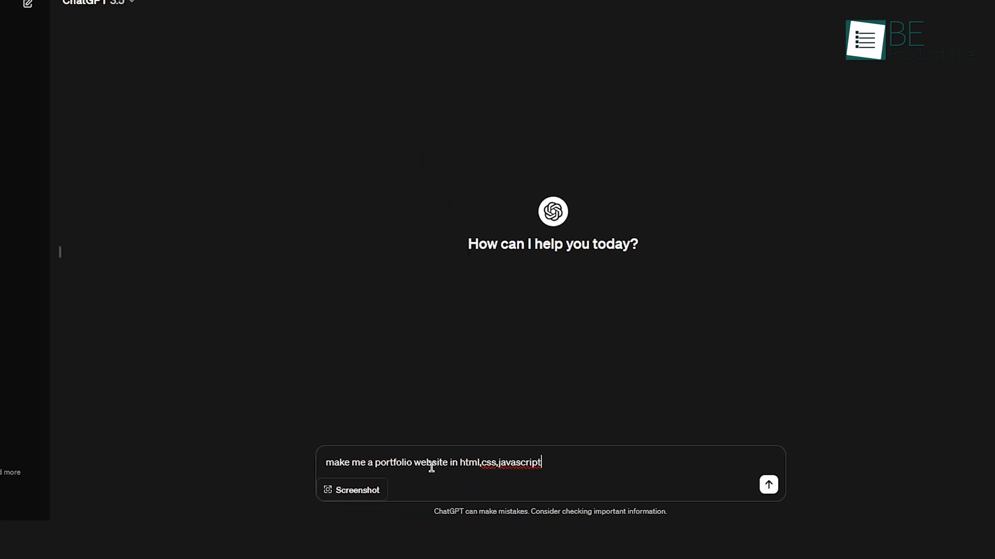
click(767, 485)
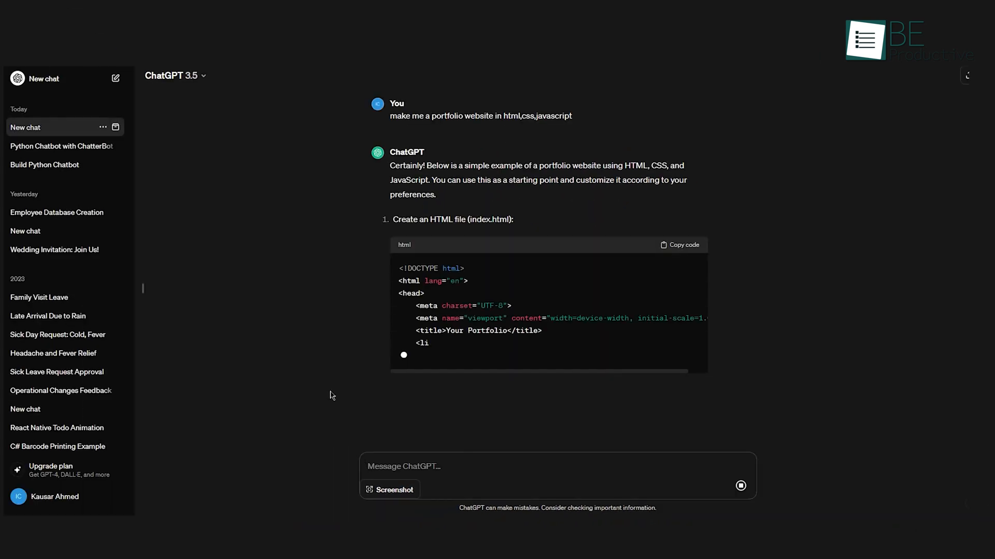
scroll(down, 3)
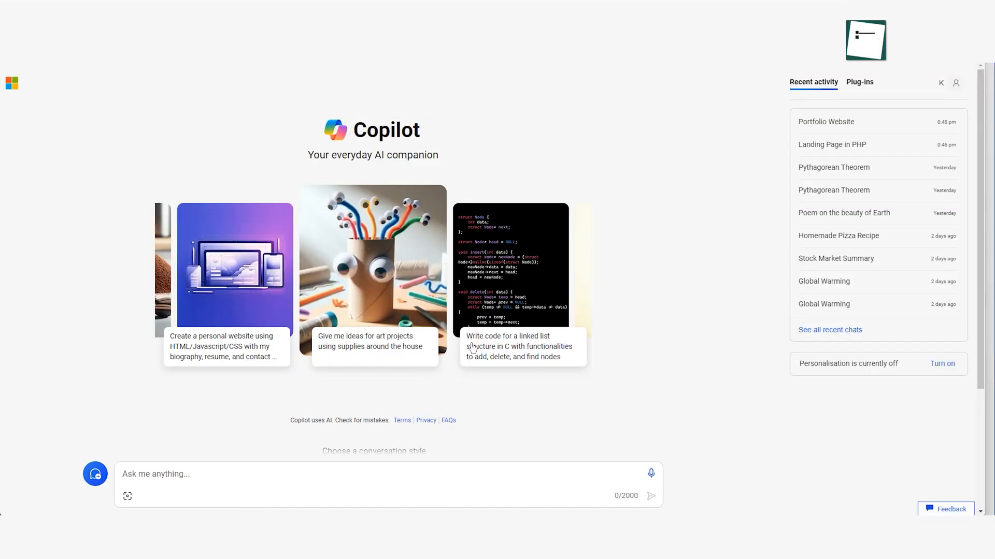
Step: Use the 'Write code for a linked list structure in C' suggestion and read through the generated code
click(522, 346)
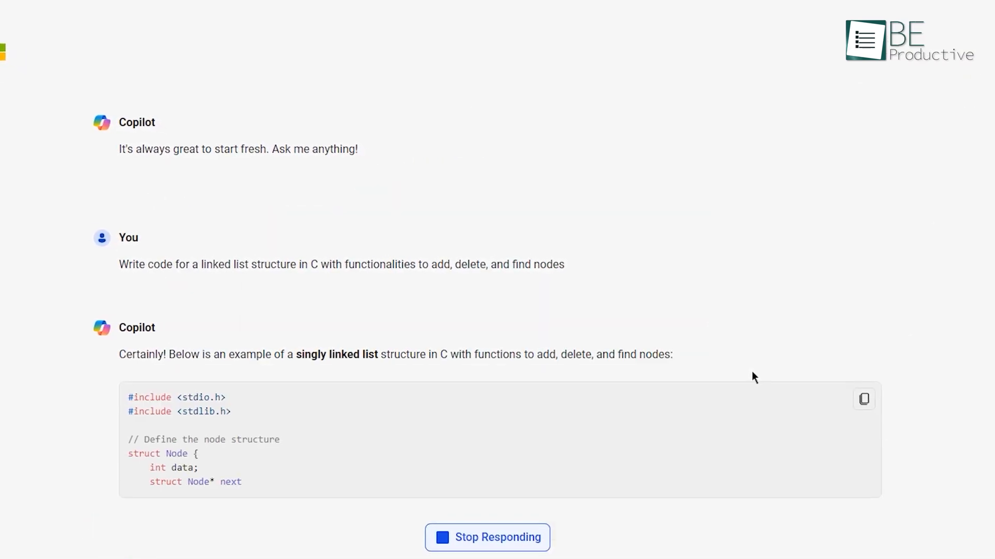
scroll(down, 3)
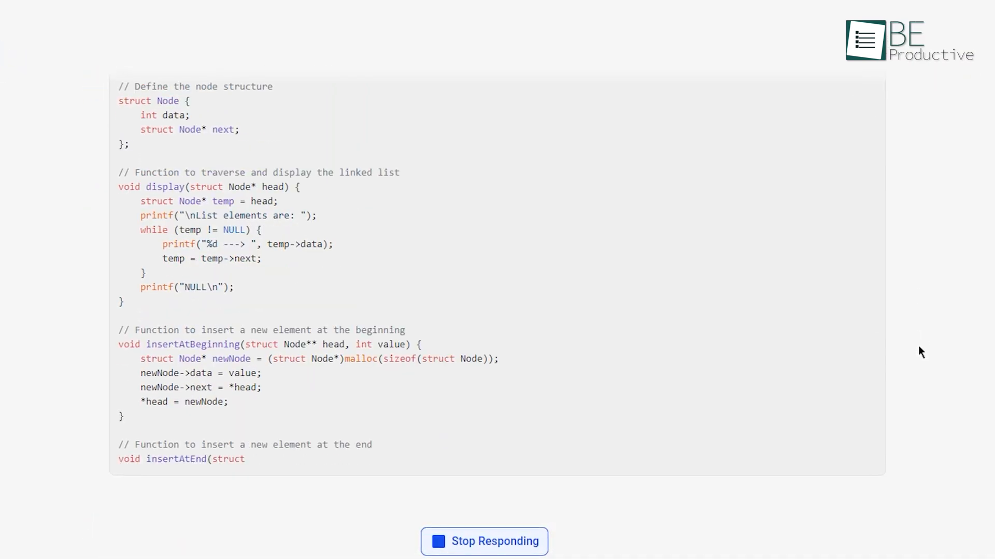
scroll(down, 3)
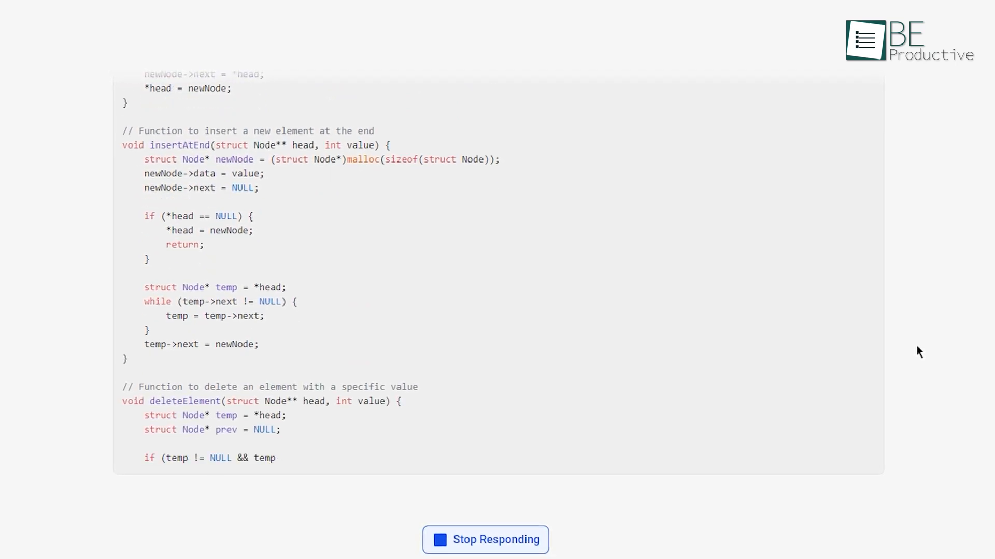
scroll(down, 3)
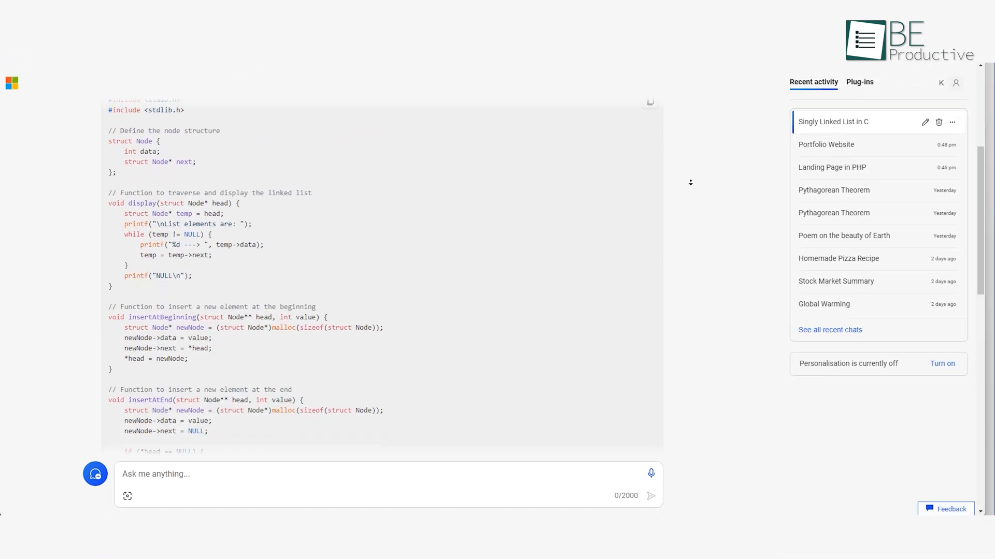
scroll(down, 3)
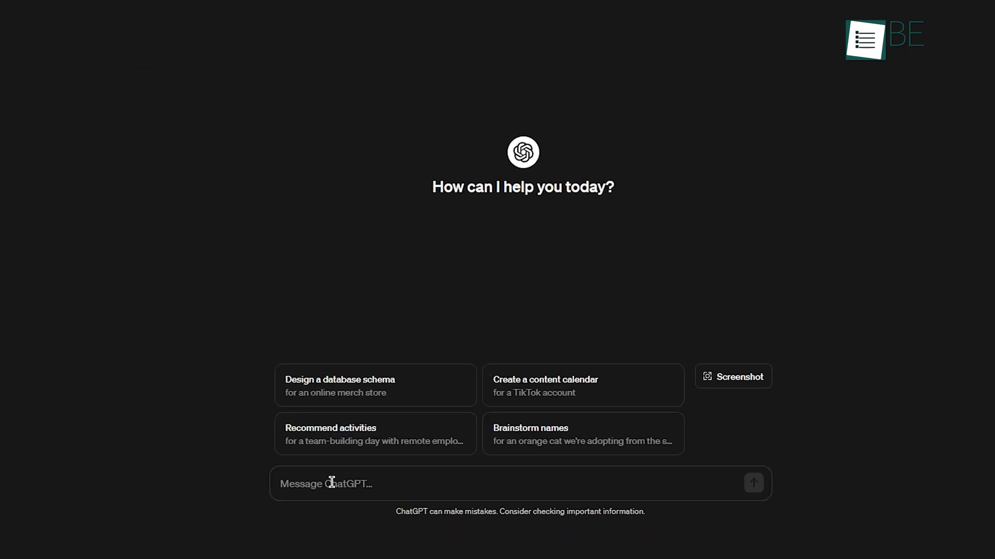
Step: Send ChatGPT 'Write code for a linked list structure in C with functionalities to add, delete, and find'
text(Write code for a linked list structure in C with functionalities to add, delete, and find nodes)
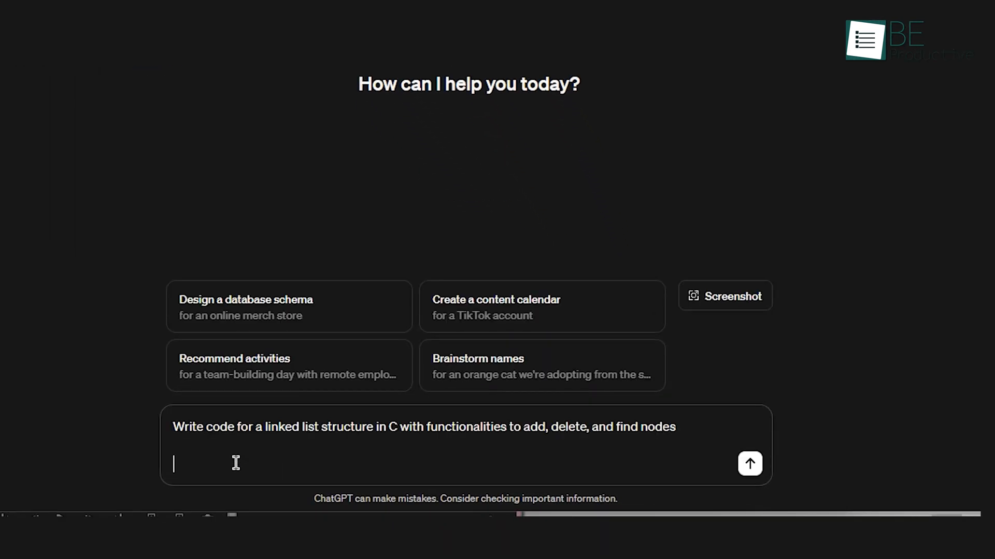
click(749, 464)
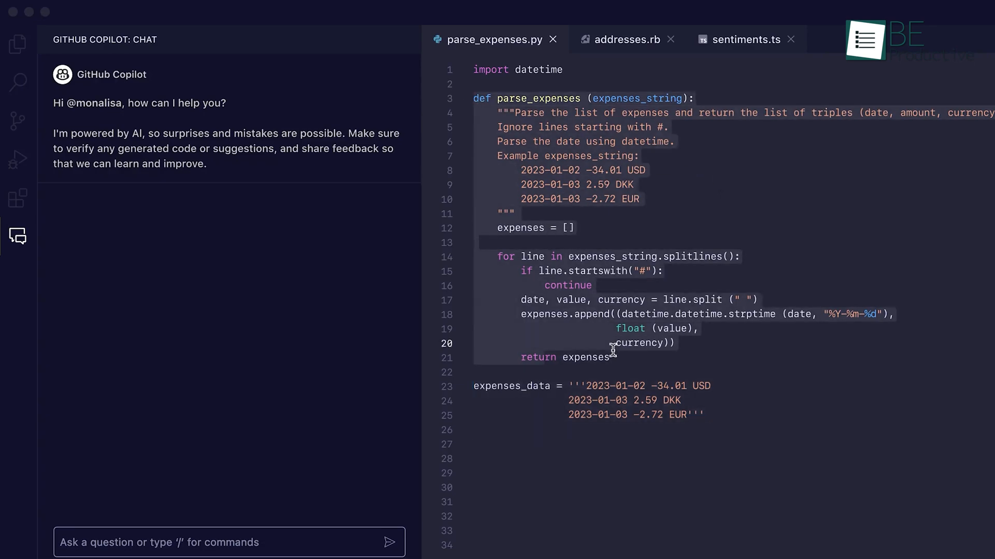
Step: Request 'Write unit tests' for the selected parse_expenses code in Copilot Chat
text(Write unit tests)
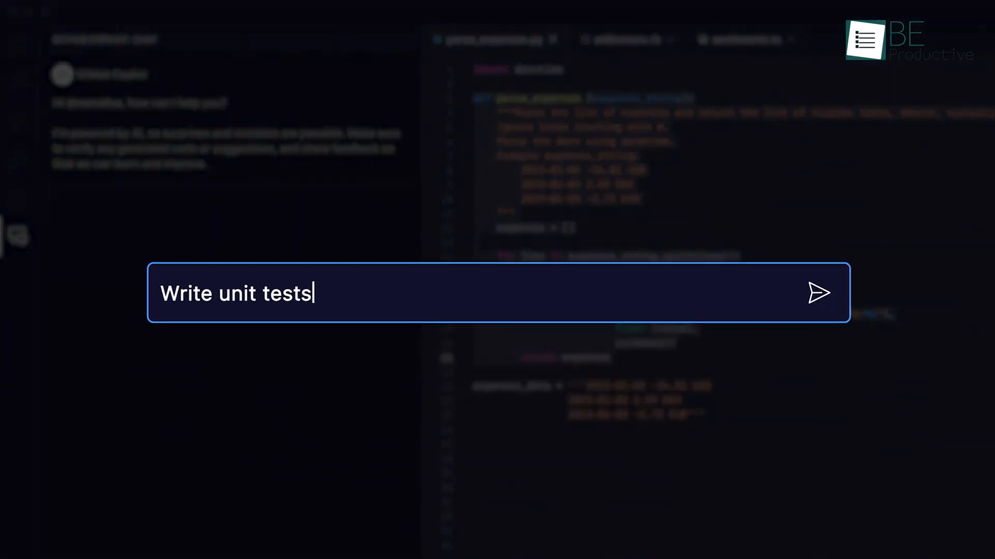
click(819, 292)
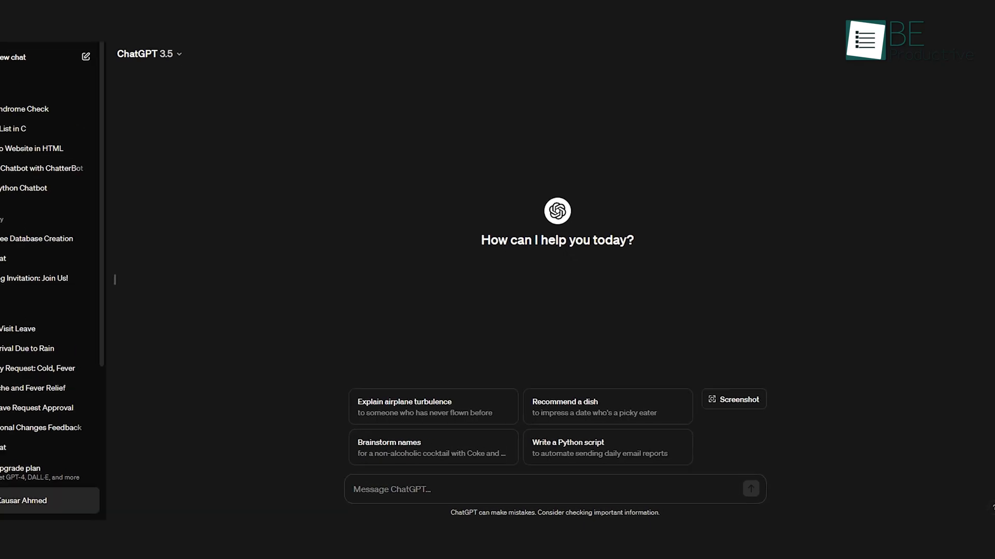
Step: Send ChatGPT the question 'is chatgpt secure'
text(is chatgpt secure)
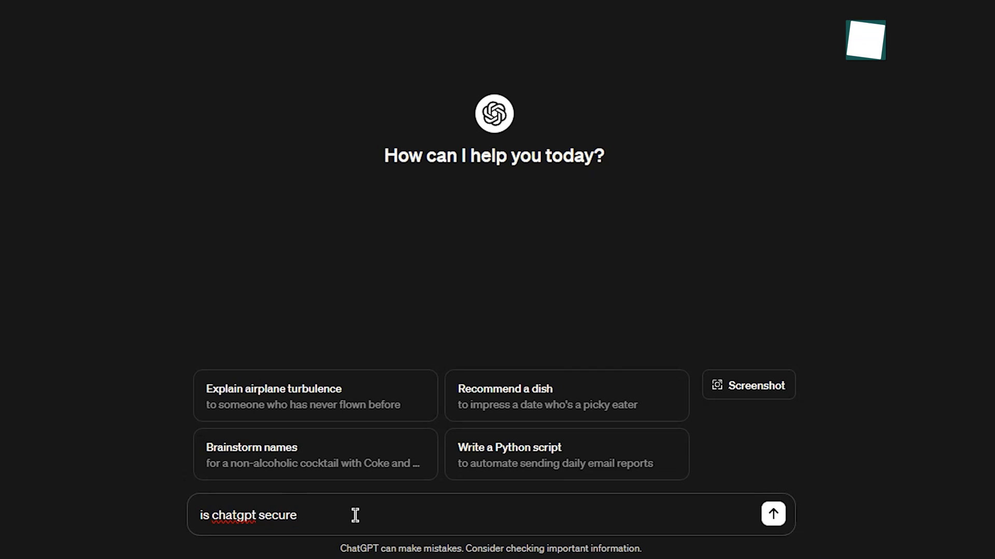
click(772, 513)
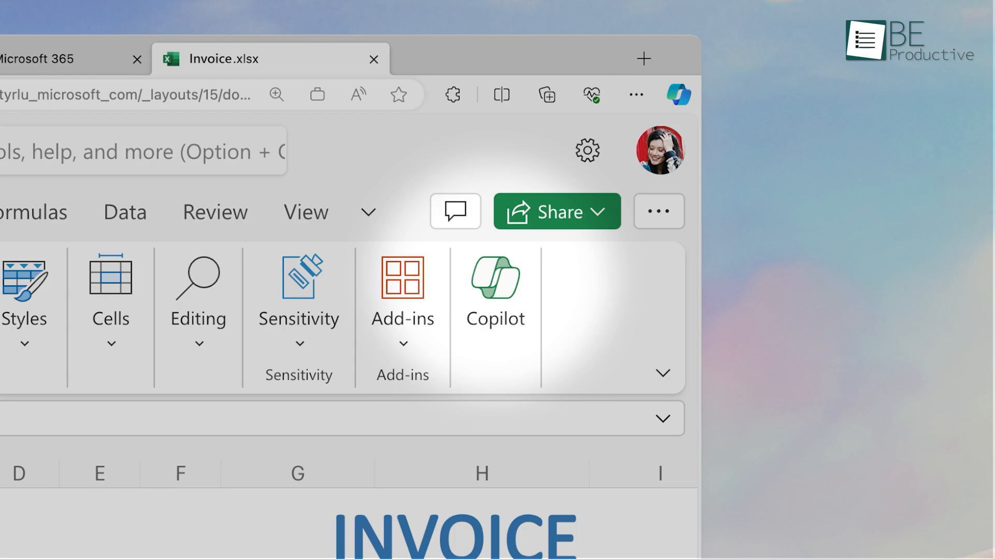
Step: View the Copilot Pro page's $20.00 user/month price and the plan comparison below it
click(495, 289)
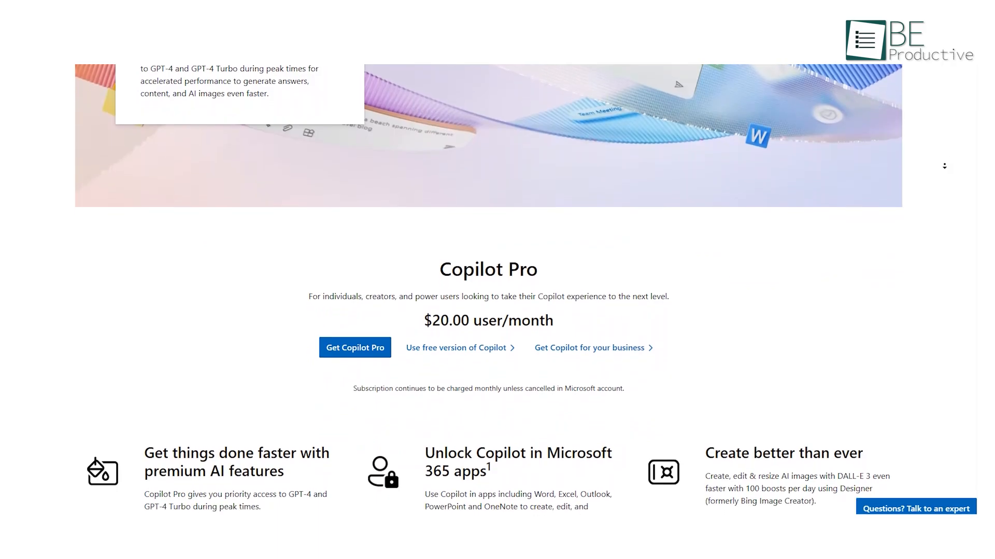
scroll(down, 3)
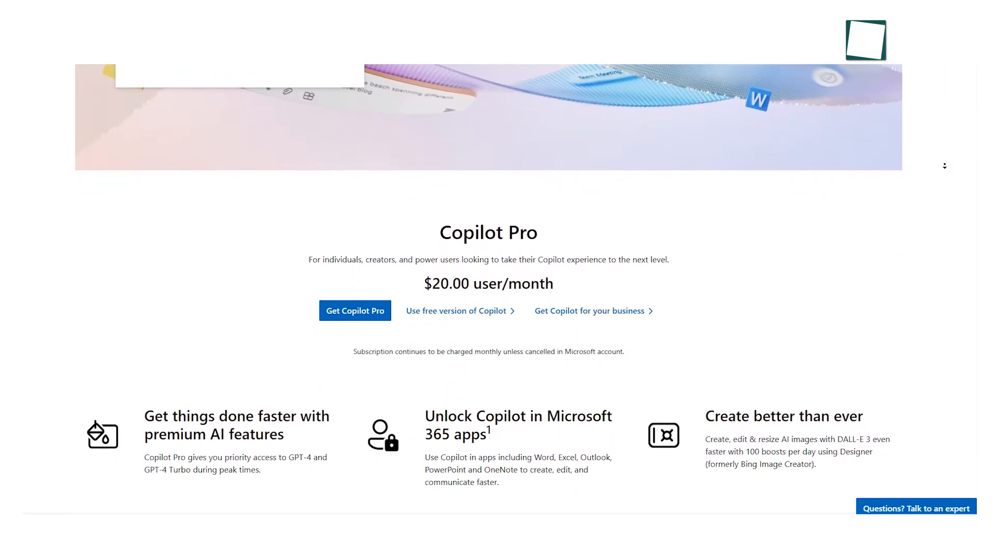
scroll(down, 3)
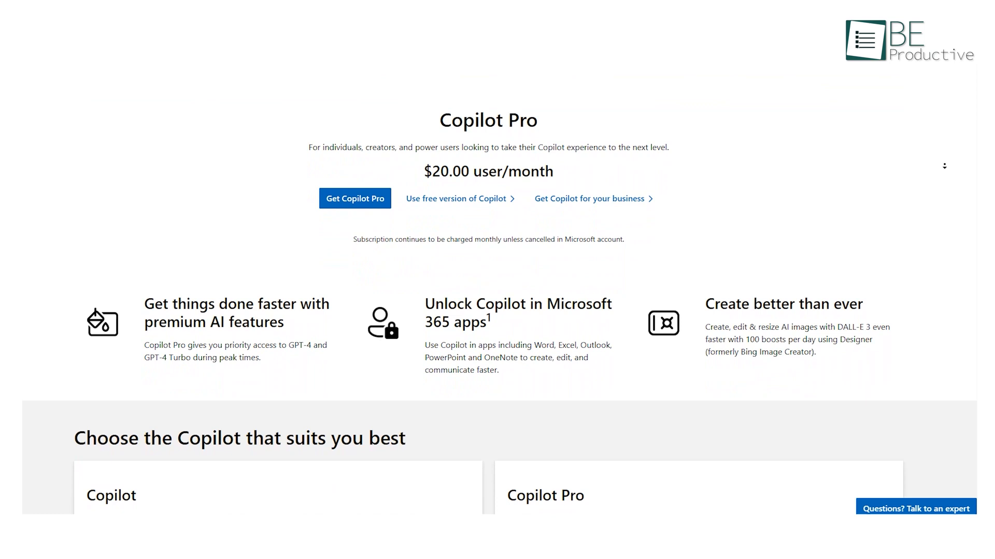
scroll(down, 3)
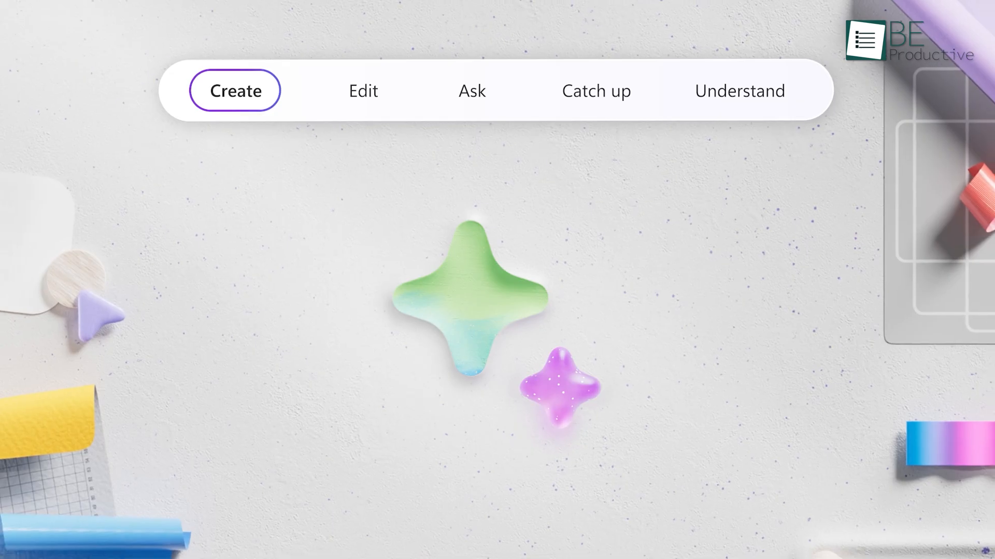
Step: Bring up the Upgrade your plan dialog comparing Free $0, Plus $20 and Team $25 per month
click(739, 91)
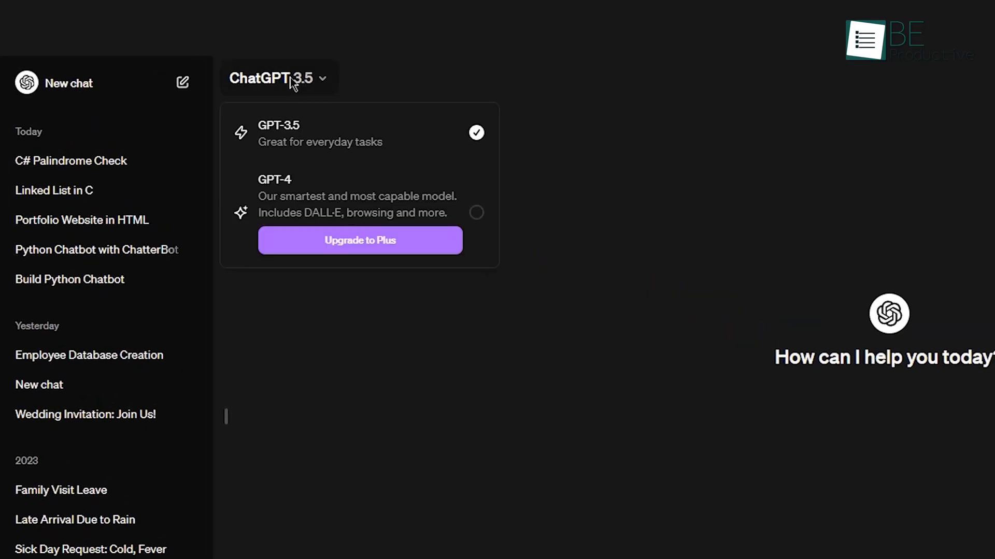
click(359, 240)
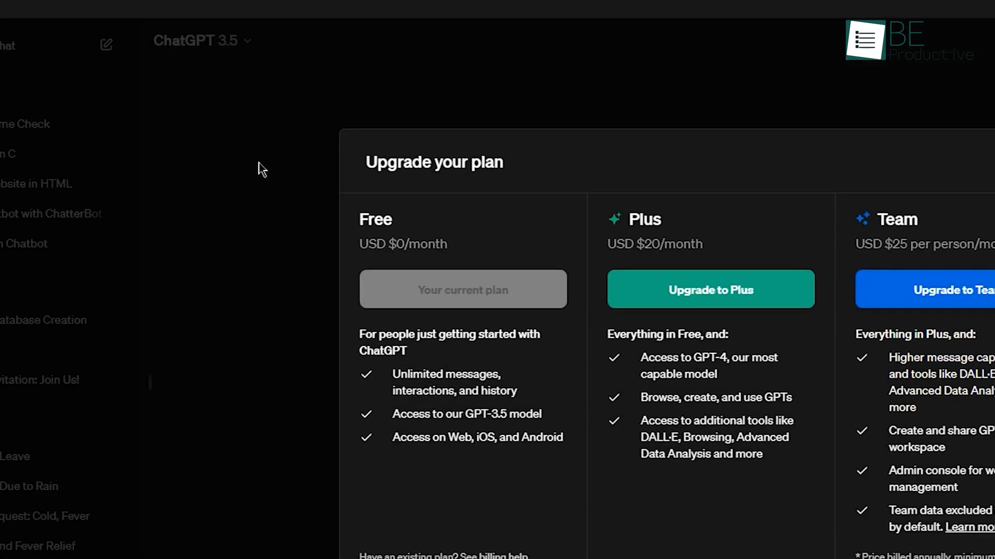